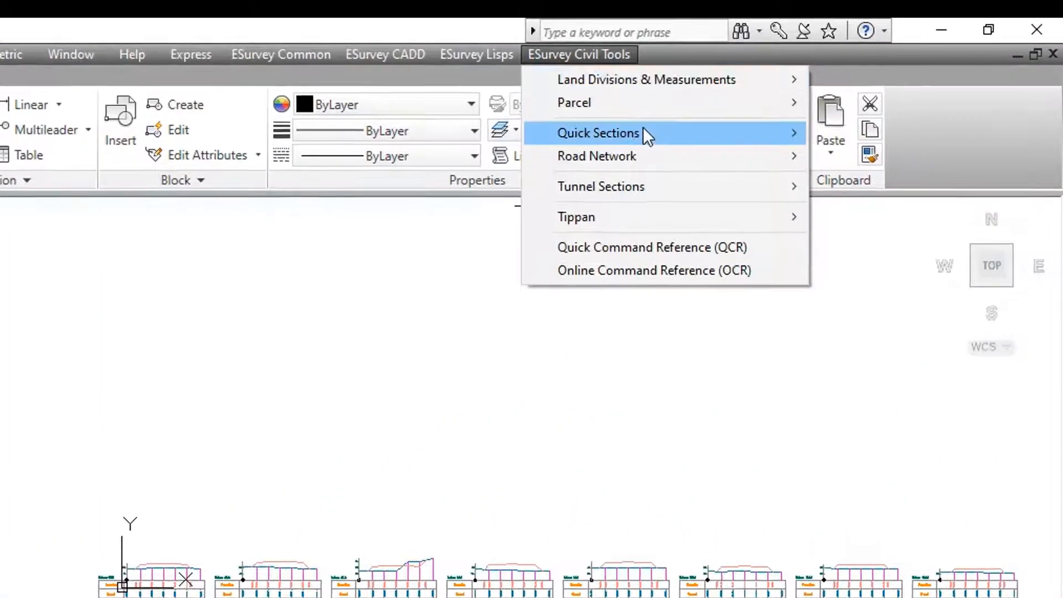
mouse_move(599, 132)
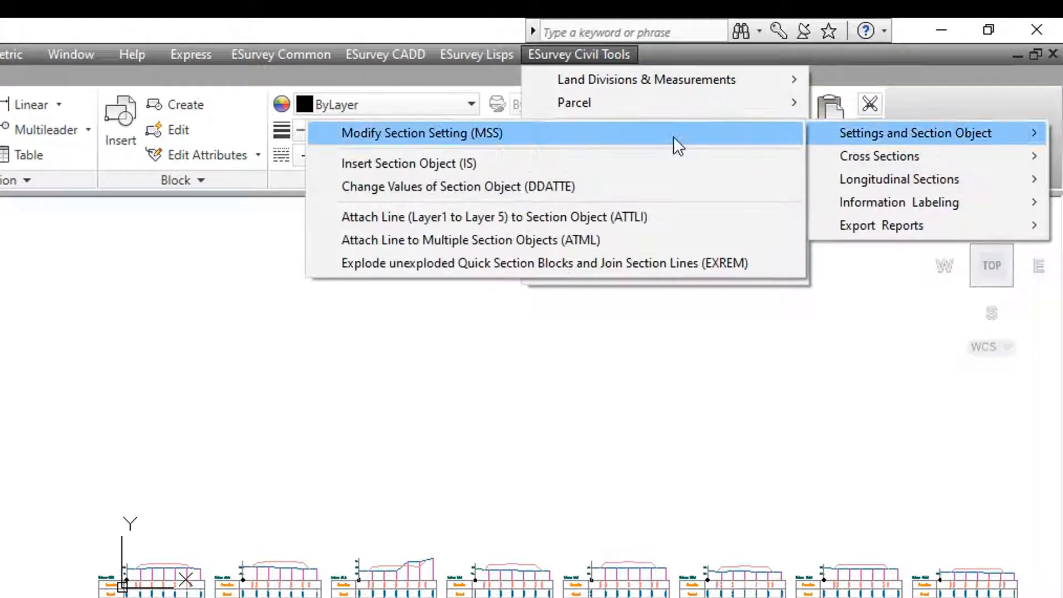
Launch the Modify Section Setting (MSS) command from Quick Sections.
left_click(422, 133)
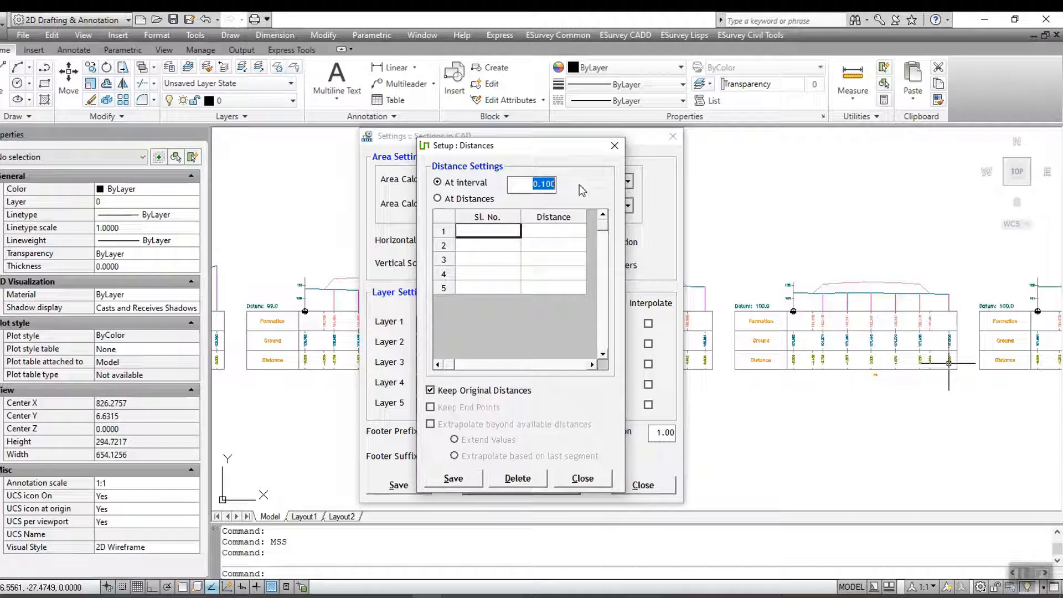
Set the interpolation distance setup to At Interval with an interval of 1.
type("1")
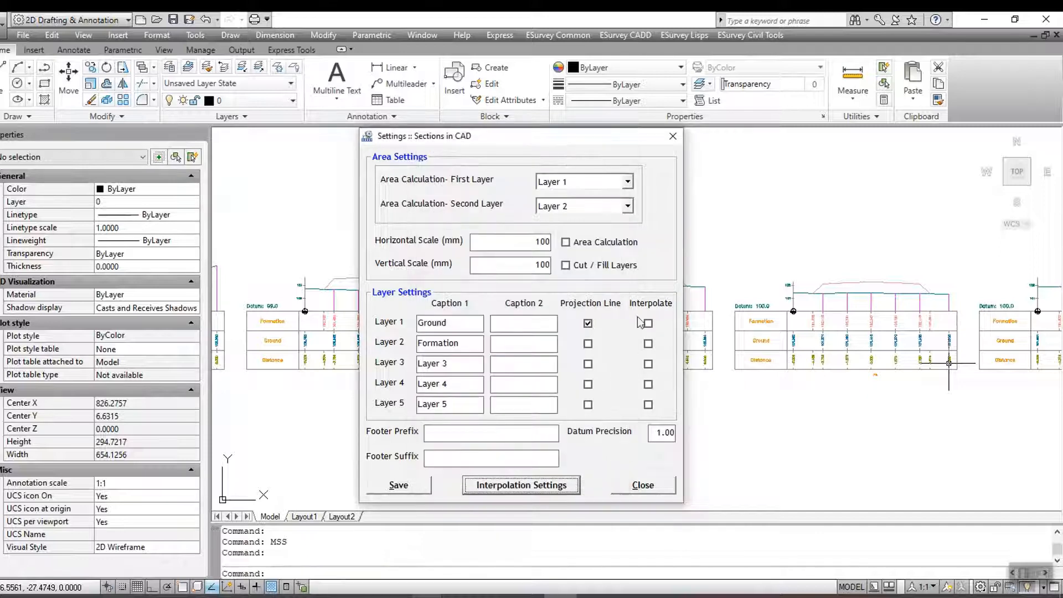
Enable Interpolate for Layer 1 (Ground) and save so the sections regenerate.
left_click(648, 322)
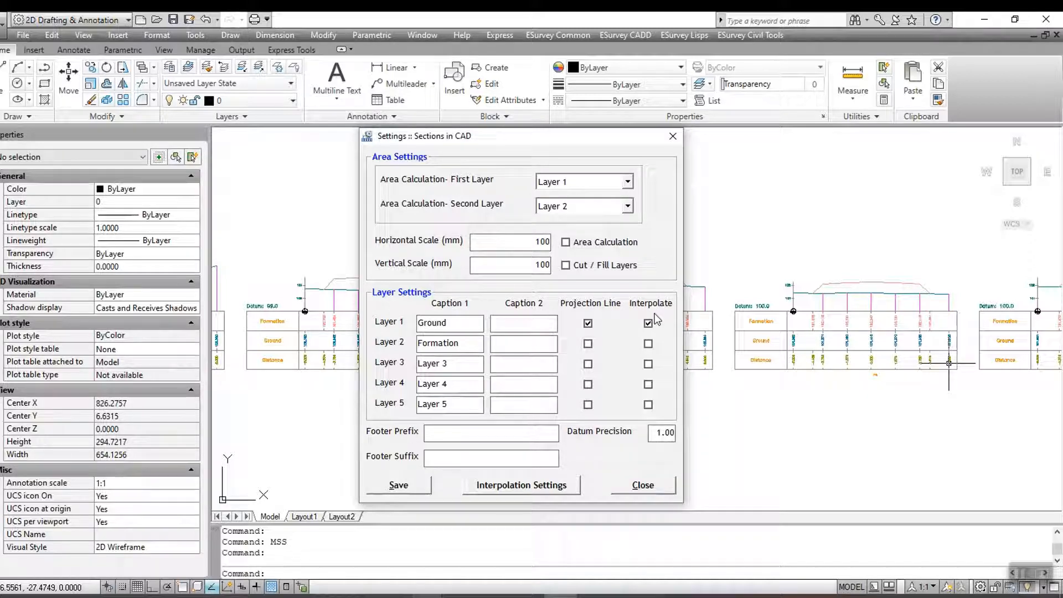
left_click(641, 484)
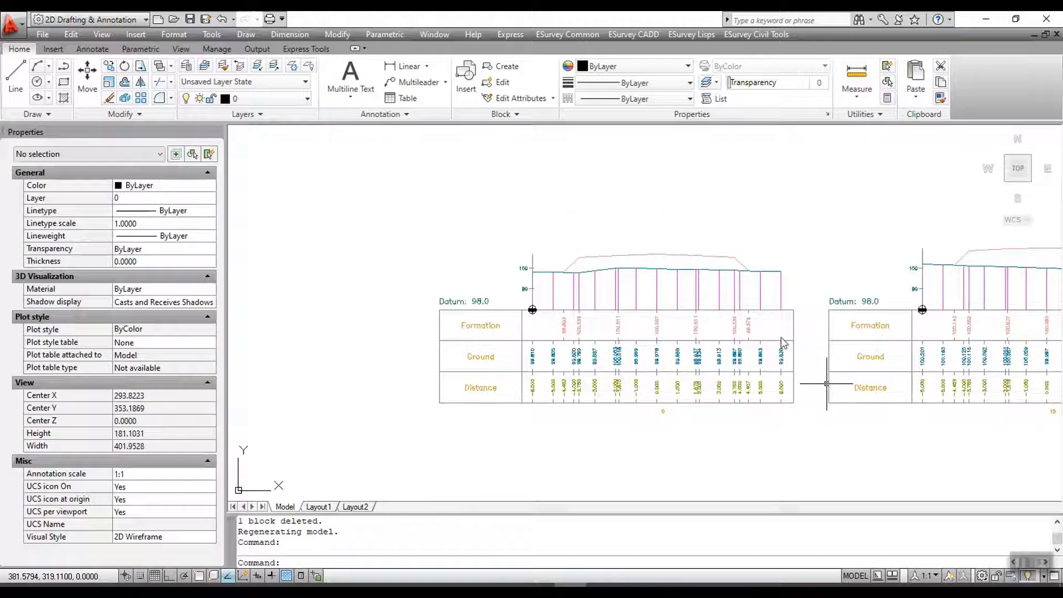
Bring up the ESurvey Civil Tools menu to reach Longitudinal Sections.
left_click(756, 35)
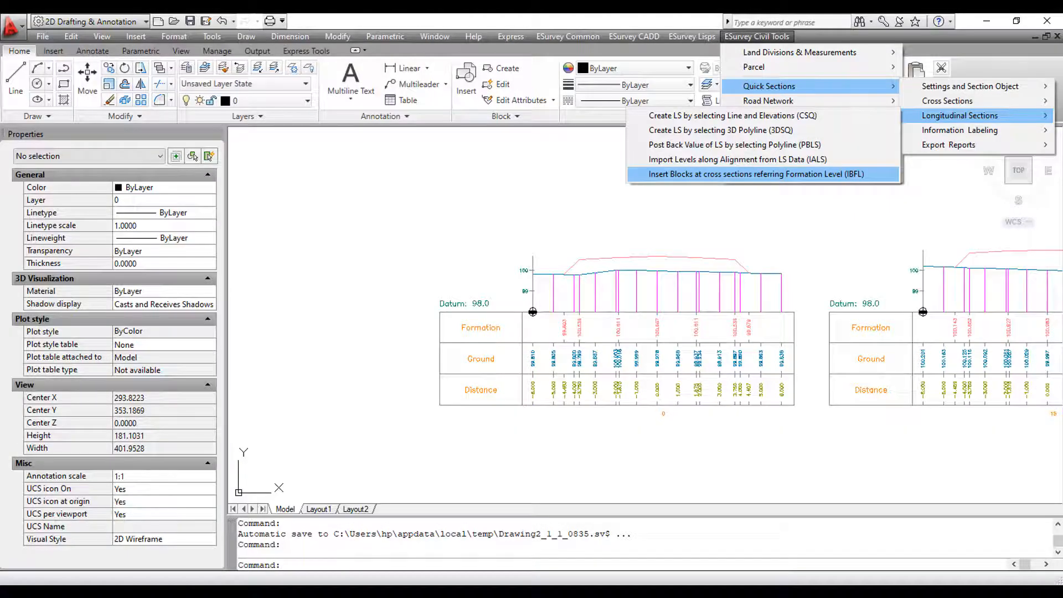